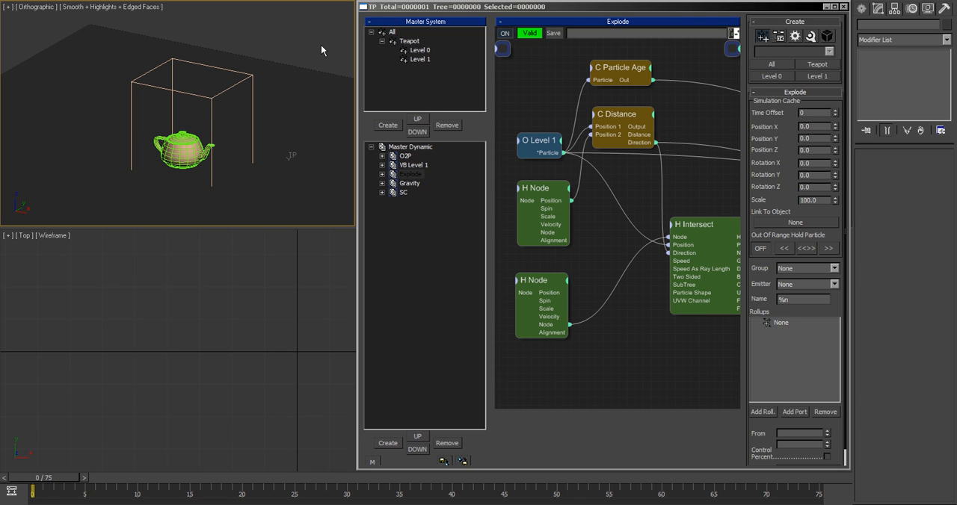
mouse_move(232, 87)
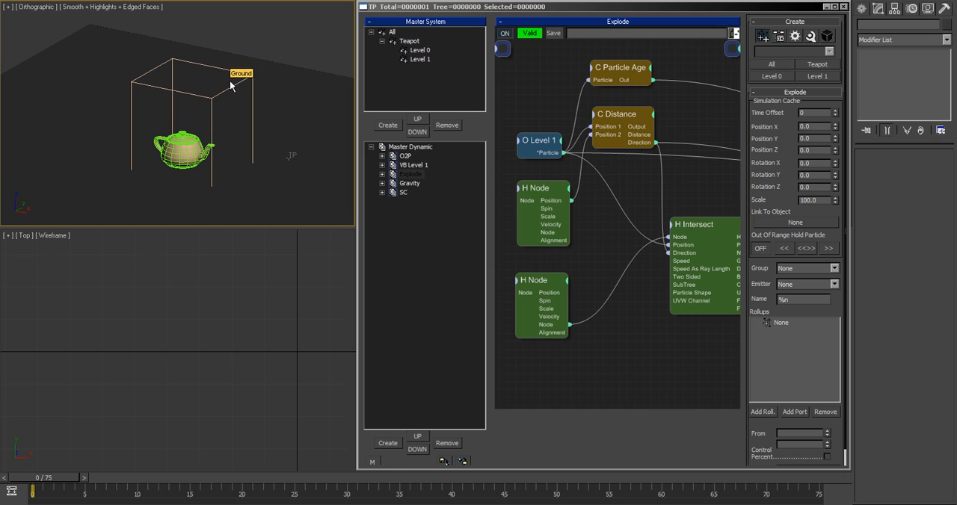
mouse_move(212, 120)
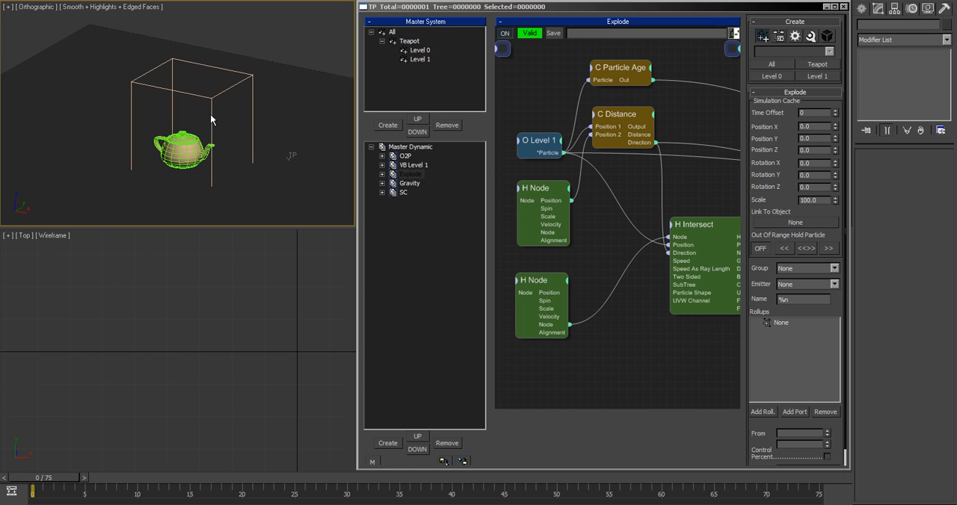
mouse_move(178, 94)
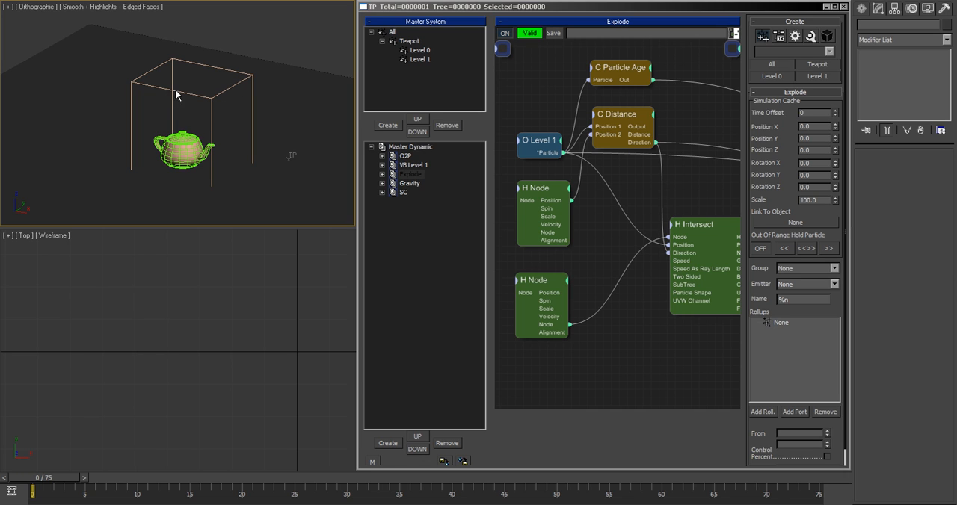
mouse_move(173, 97)
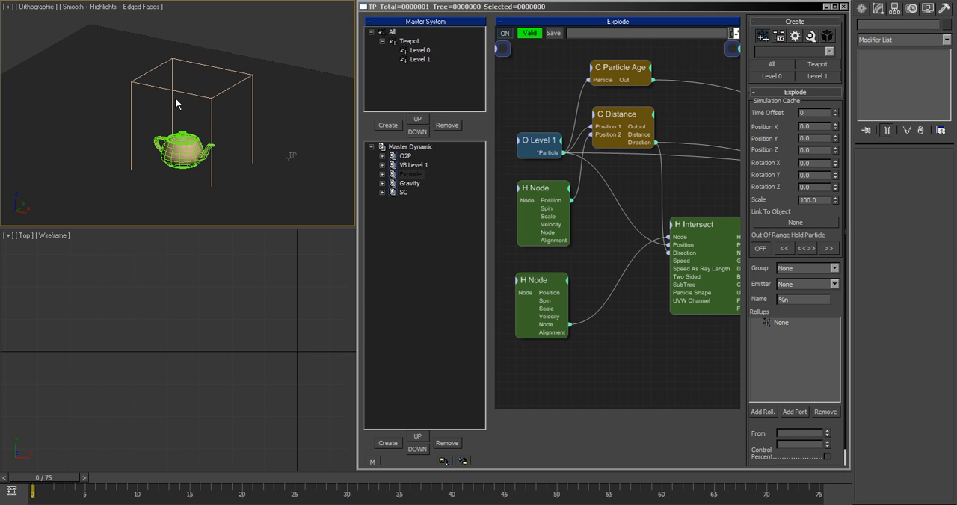
mouse_move(290, 46)
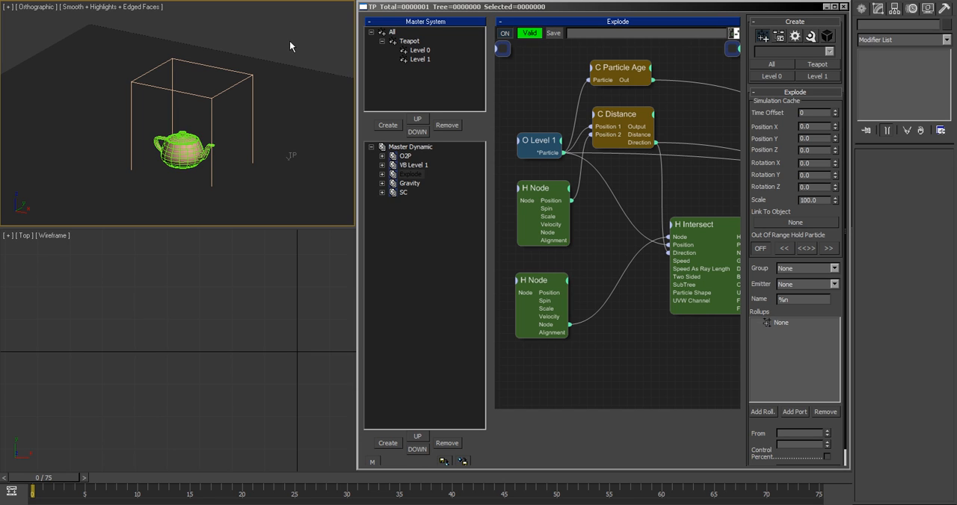
mouse_move(275, 45)
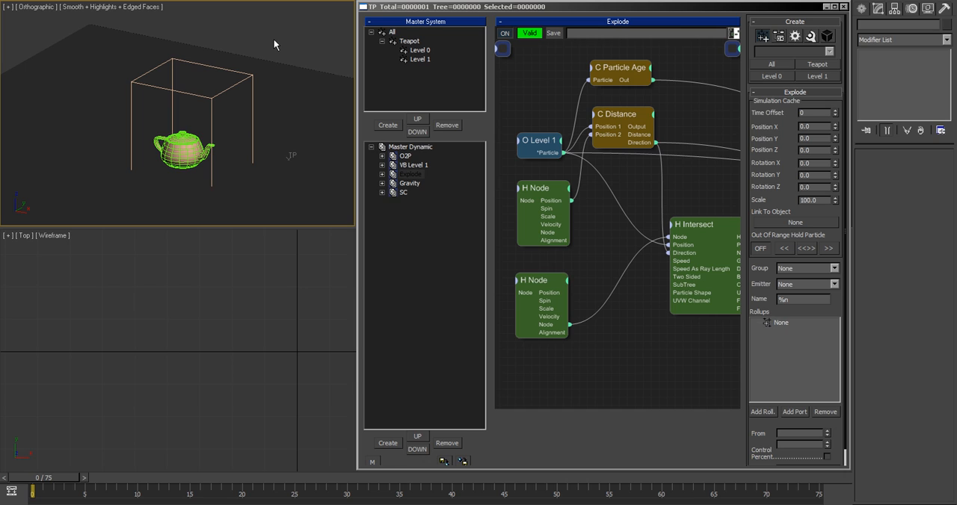
mouse_move(288, 45)
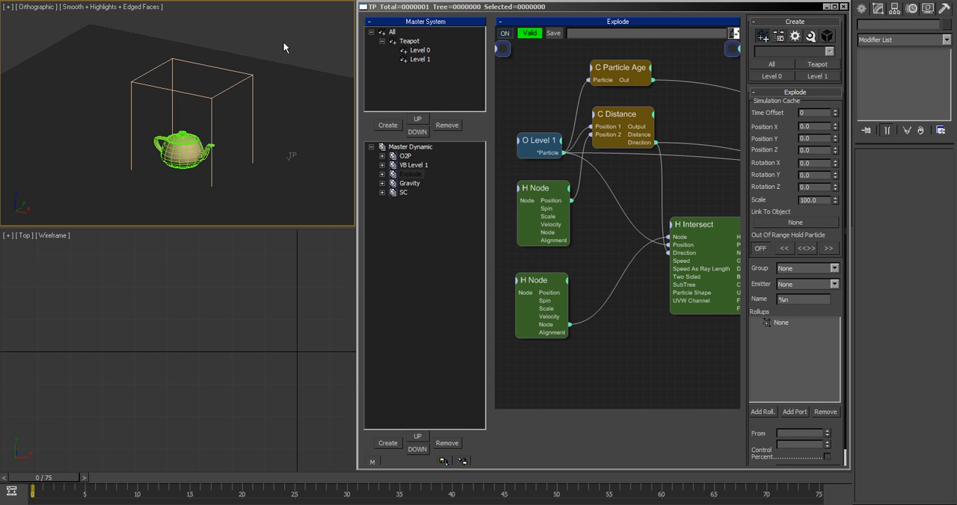
mouse_move(299, 50)
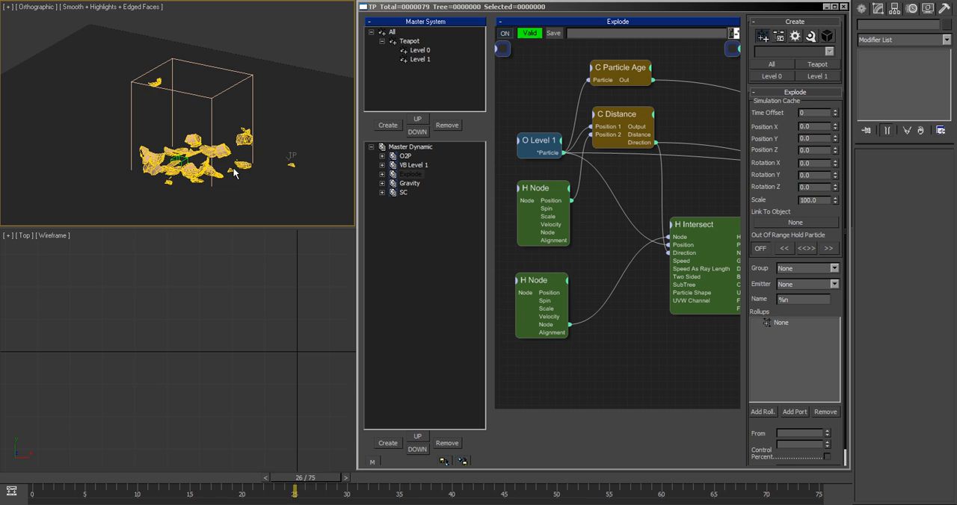
Scrub the time slider forward so the teapot fragments scatter across the Ground box
click(31, 493)
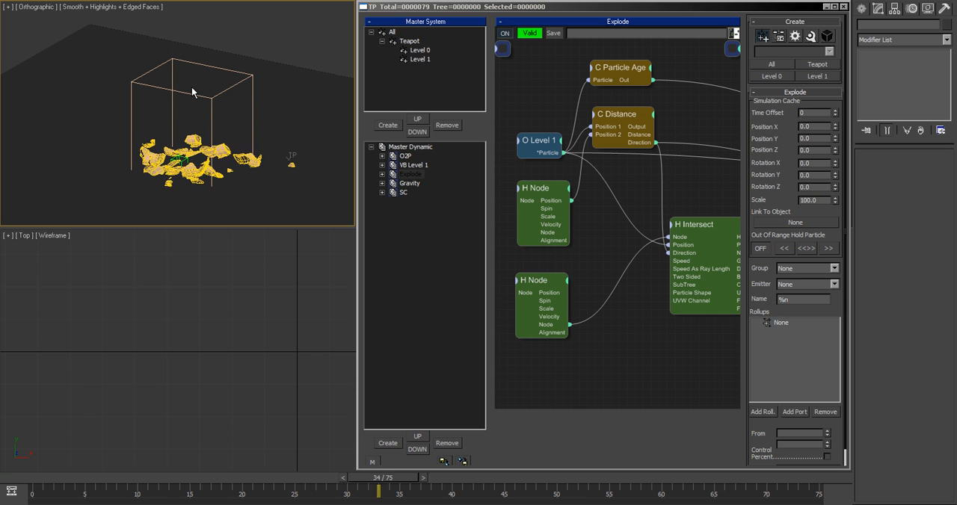
click(293, 492)
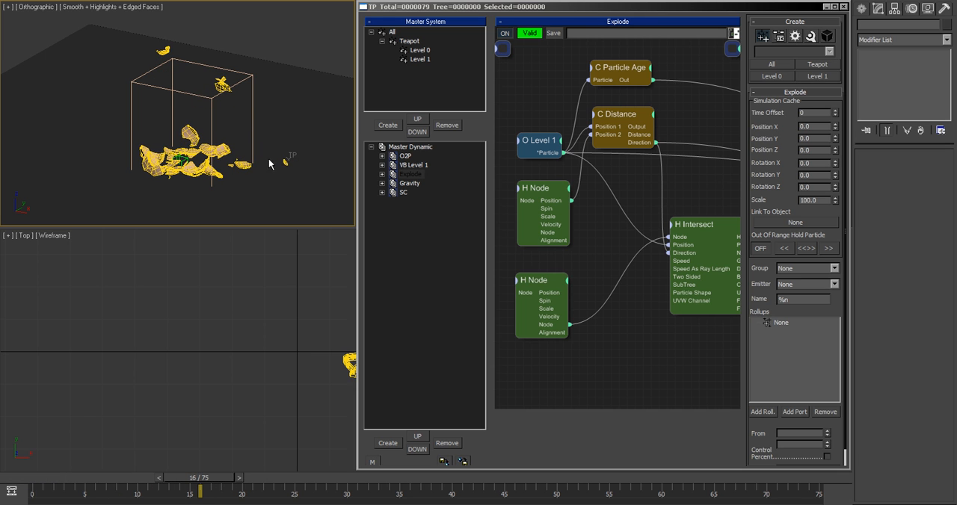
drag(200, 487, 84, 487)
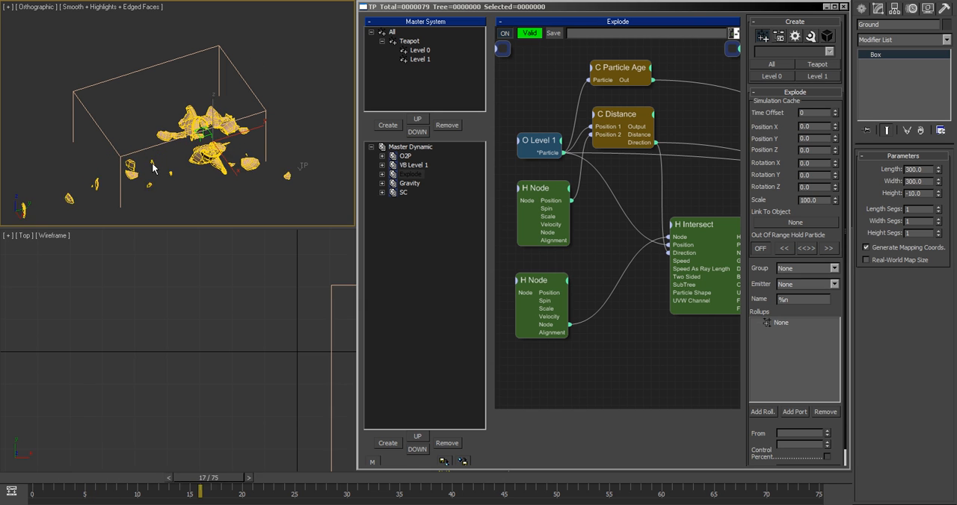
Rewind the time slider to frame 0 so the teapot is intact again
click(13, 478)
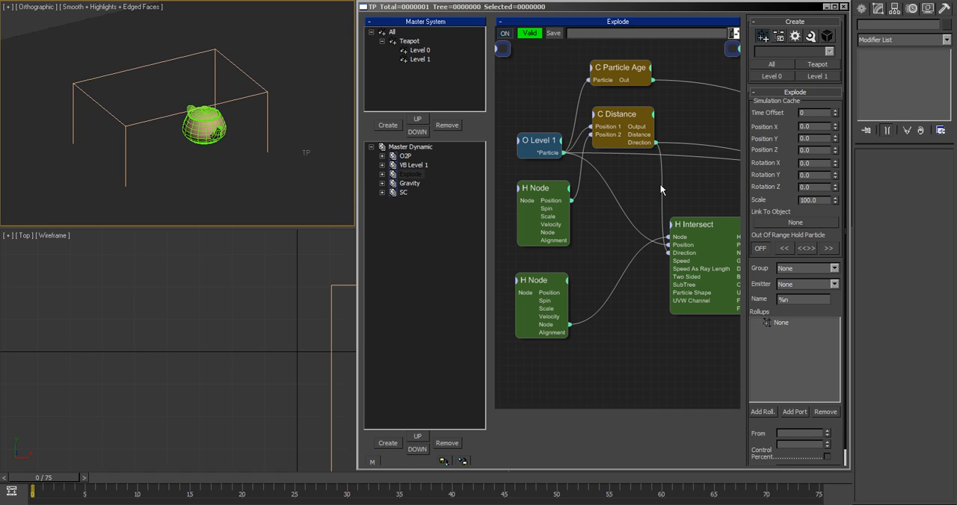
mouse_move(670, 185)
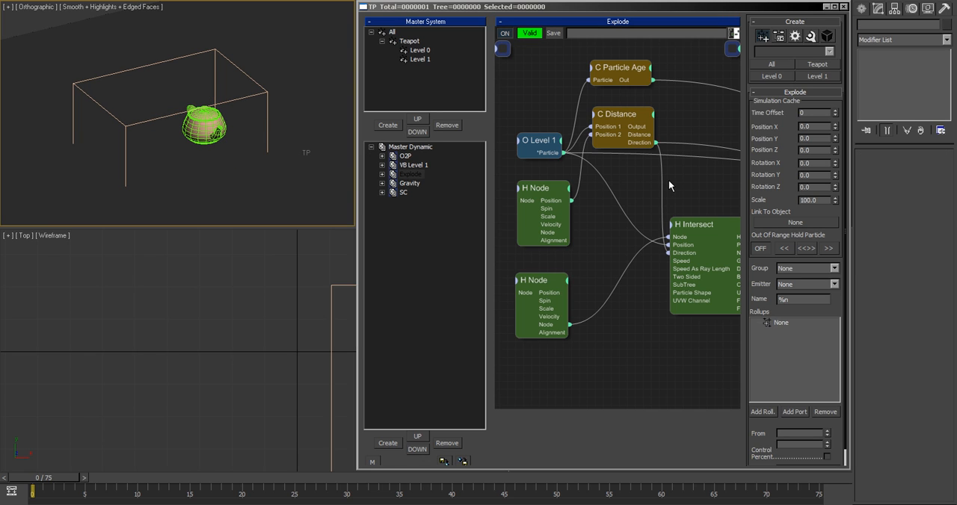
mouse_move(659, 183)
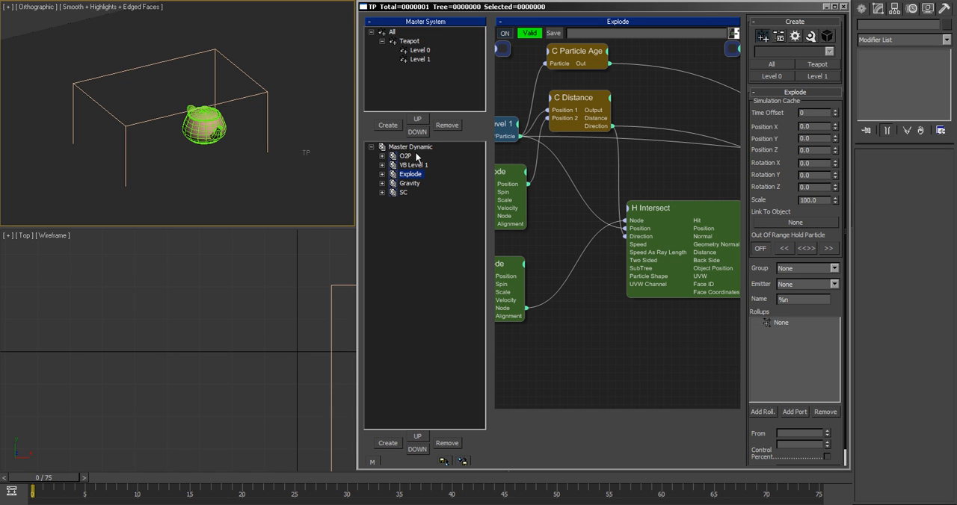
Inspect the O2P, VB Level 1 and SC rules in the Master Dynamic tree, then create a new Dynamic Set
click(405, 155)
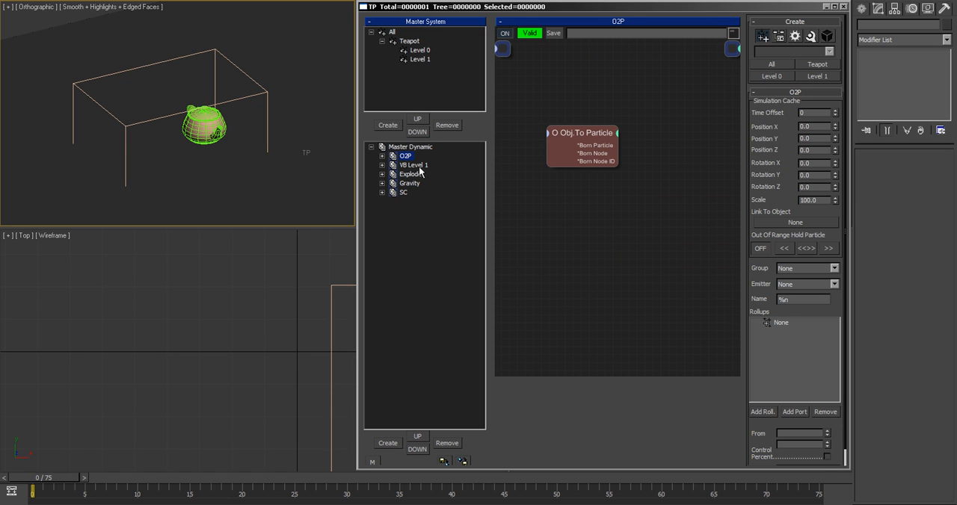
click(412, 164)
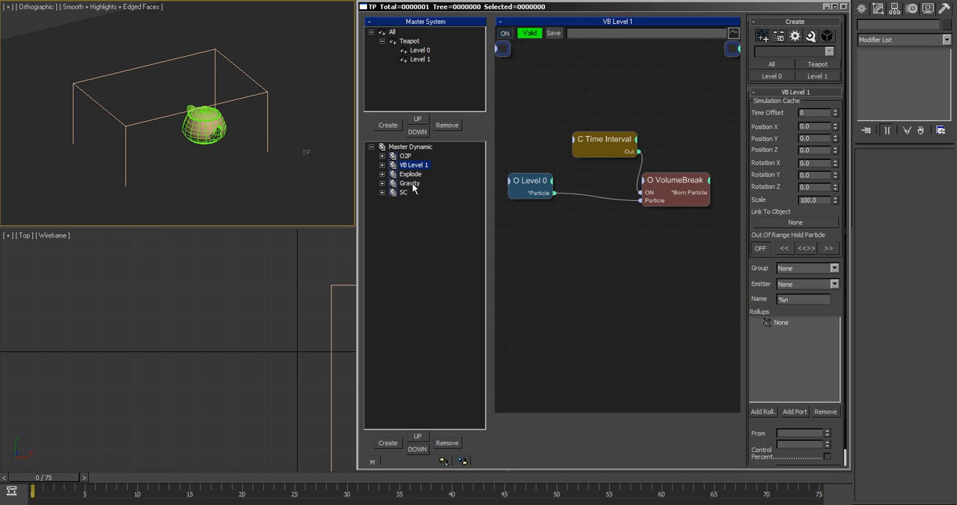
click(404, 192)
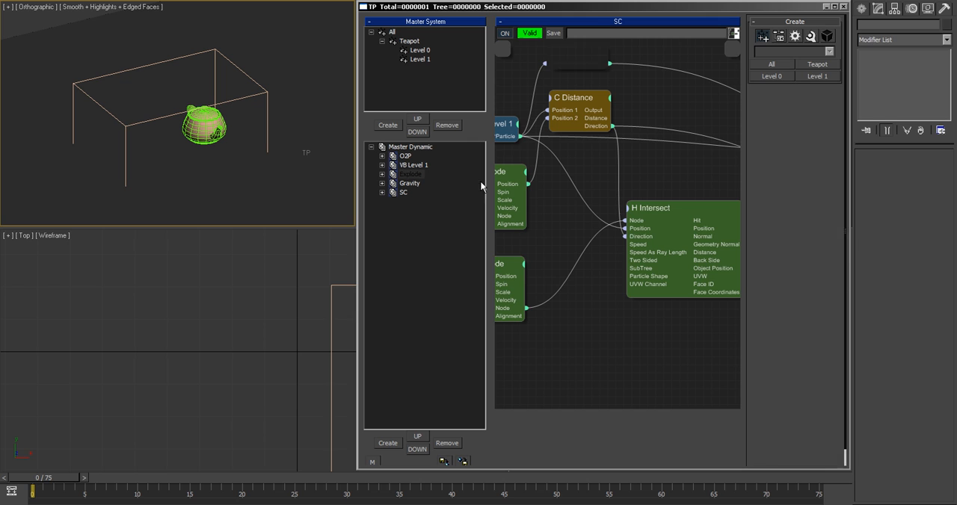
click(409, 173)
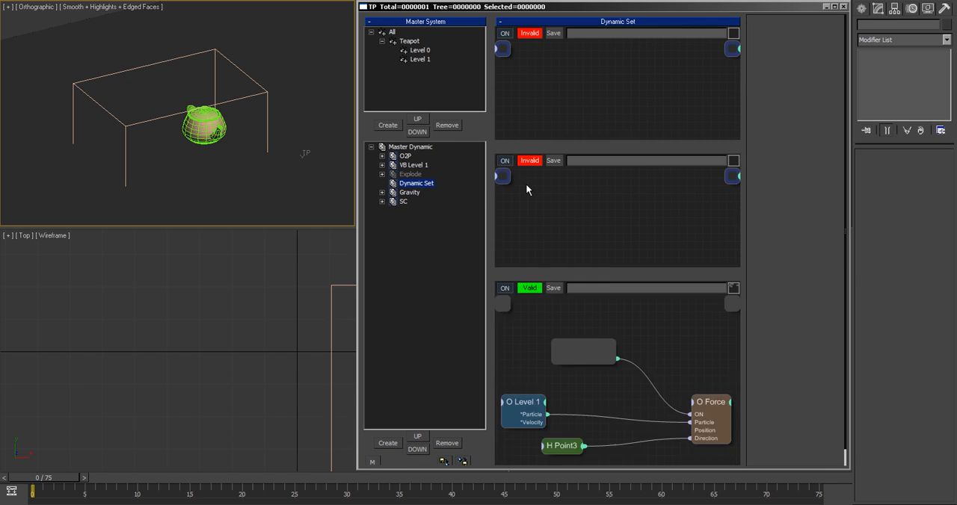
Edit the new Dynamic Set and add a Level 1 particle group node to its graph
click(415, 183)
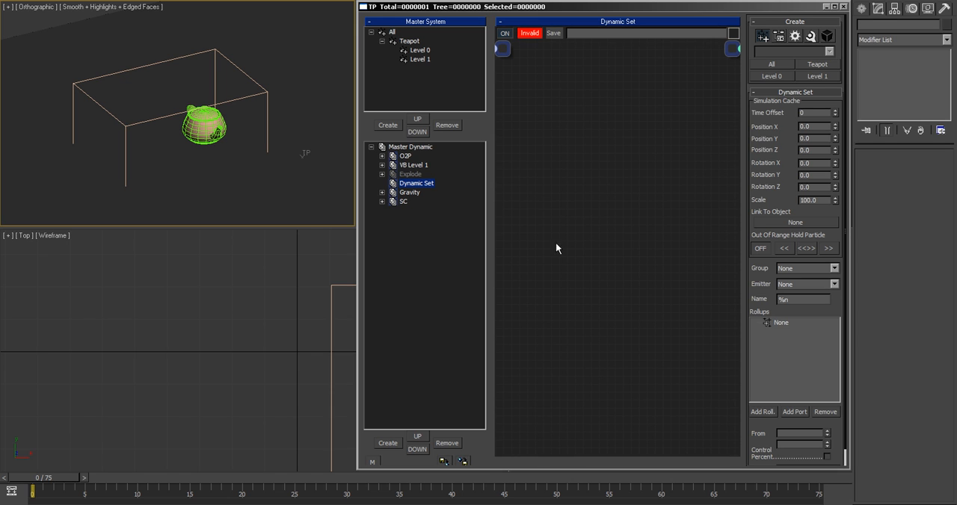
right_click(583, 247)
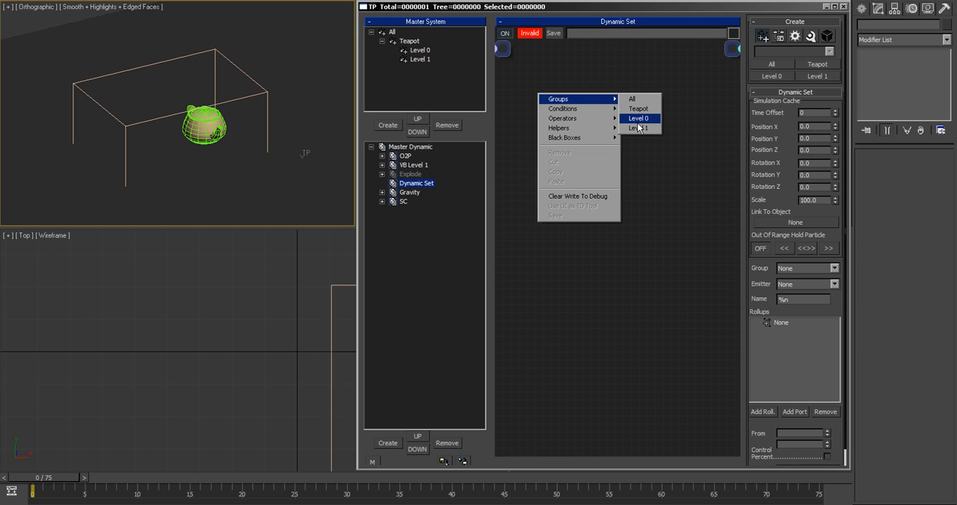
click(637, 128)
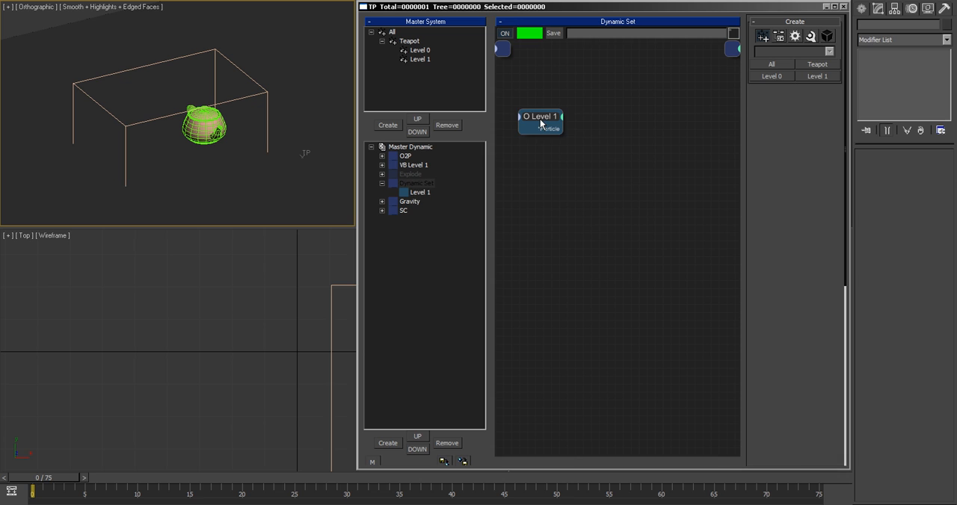
click(540, 121)
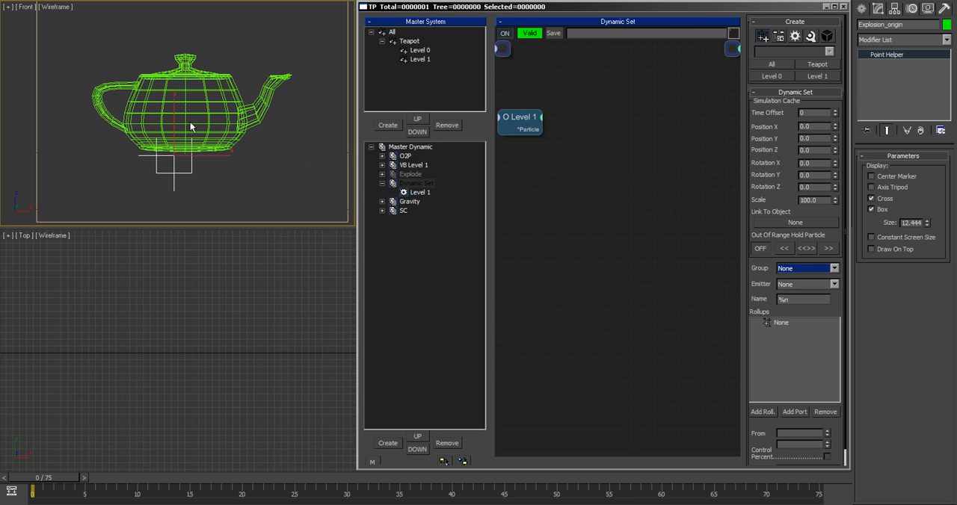
Add Node helpers and a Velocity operator wired to the Level 1 particles via Particle Age
right_click(556, 251)
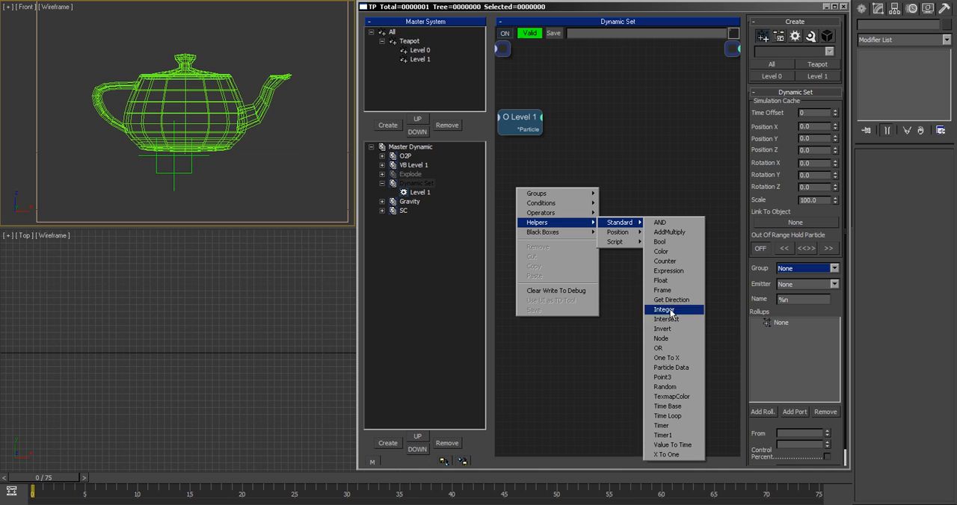
click(661, 338)
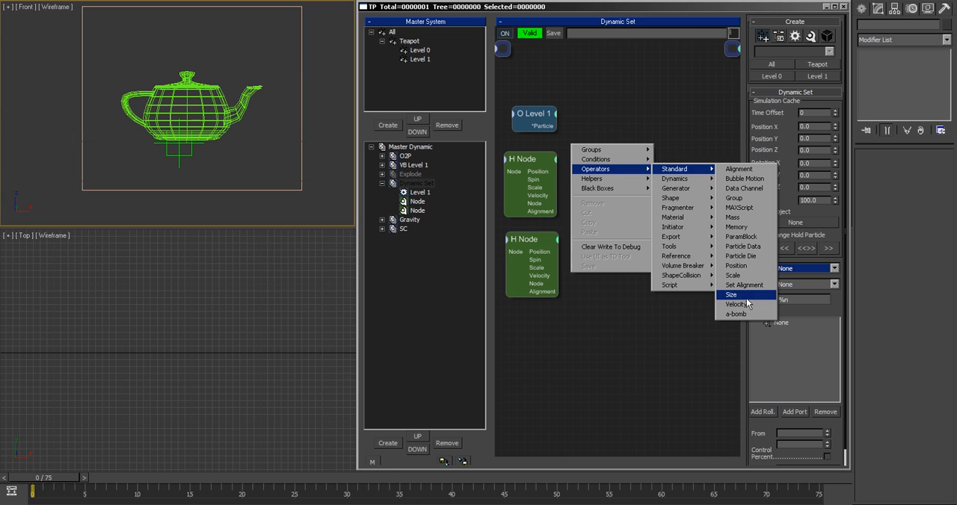
click(734, 303)
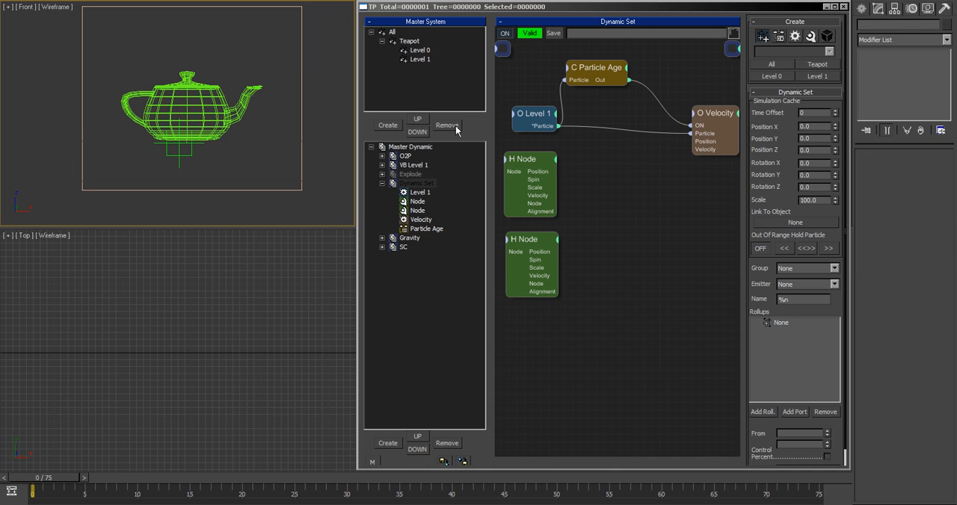
mouse_move(604, 189)
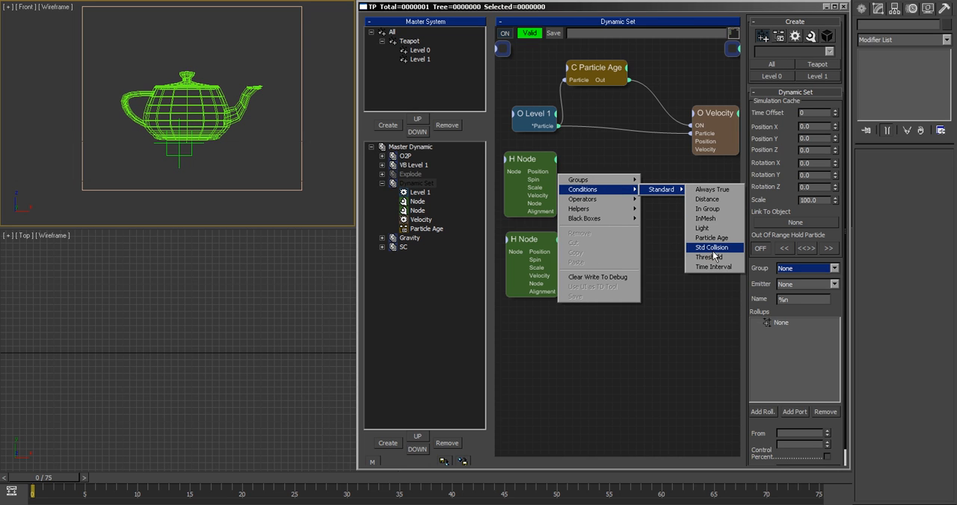
mouse_move(715, 219)
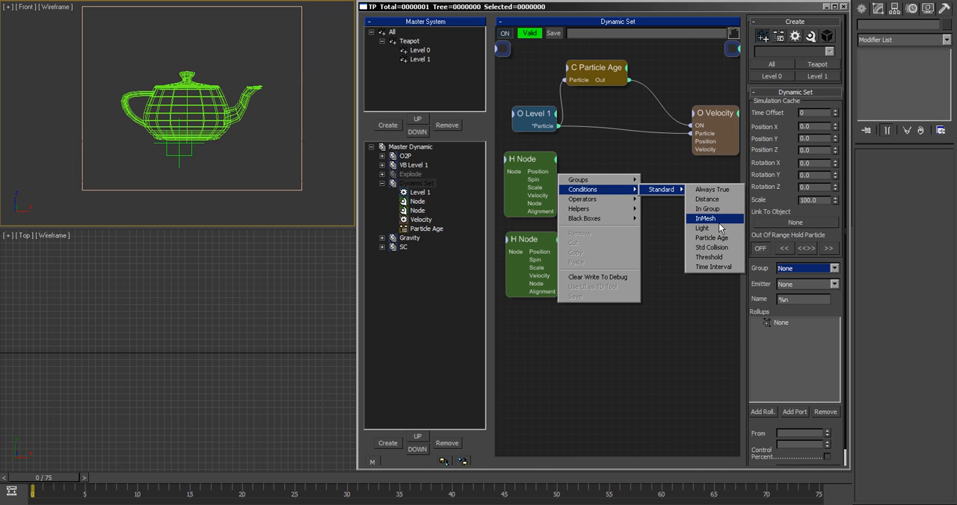
Add a Distance condition fed by both Node positions and create a geosphere enclosing the teapot
click(706, 199)
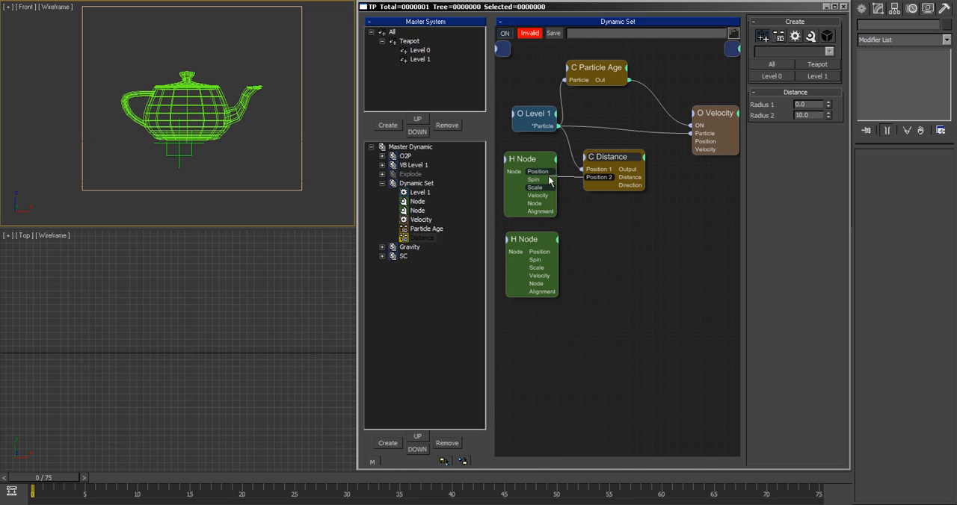
mouse_move(541, 180)
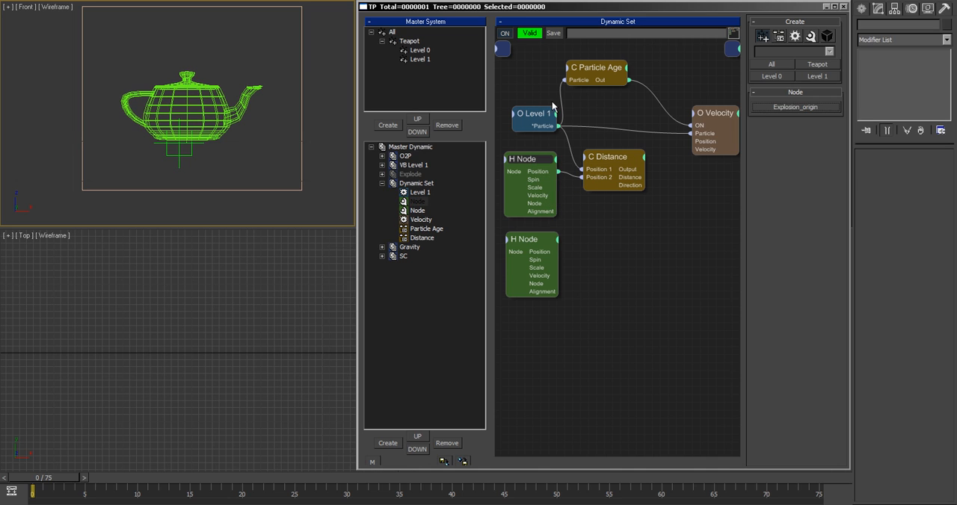
click(610, 157)
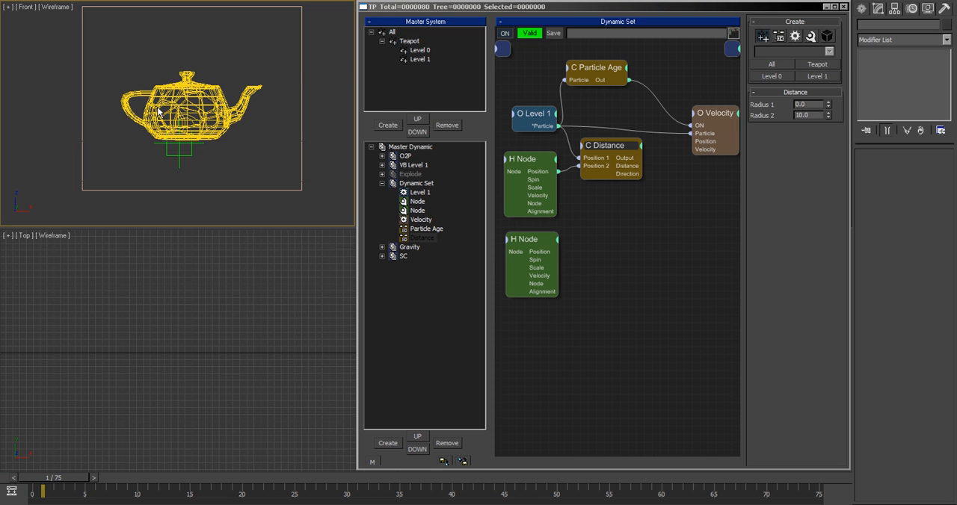
mouse_move(183, 167)
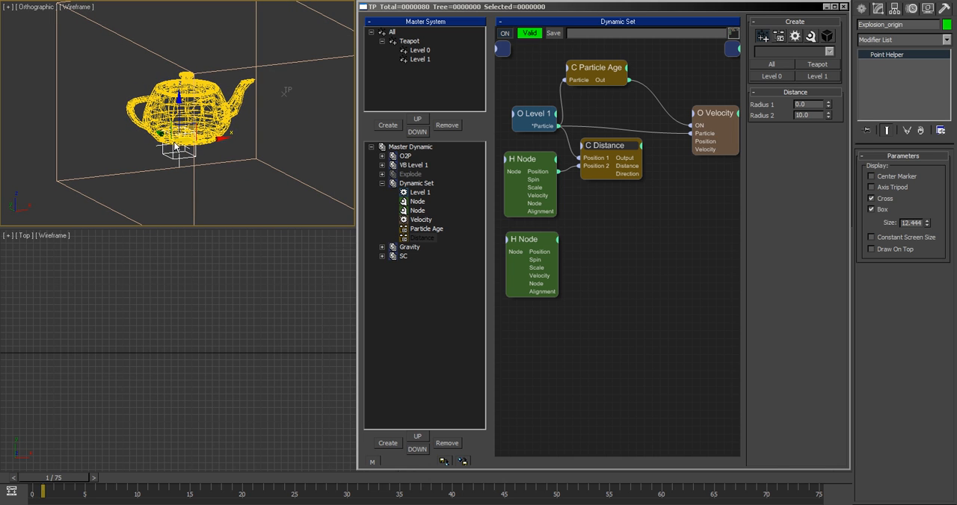
mouse_move(631, 176)
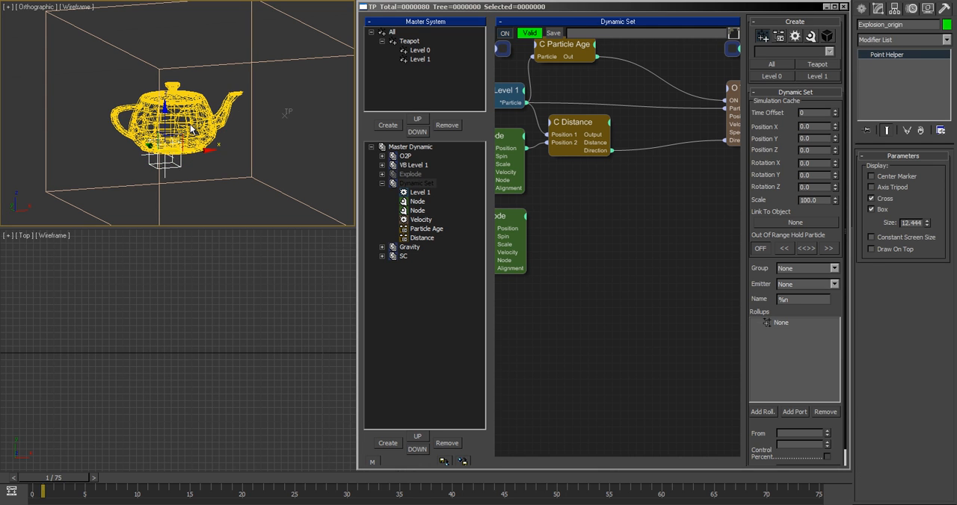
drag(192, 132, 224, 183)
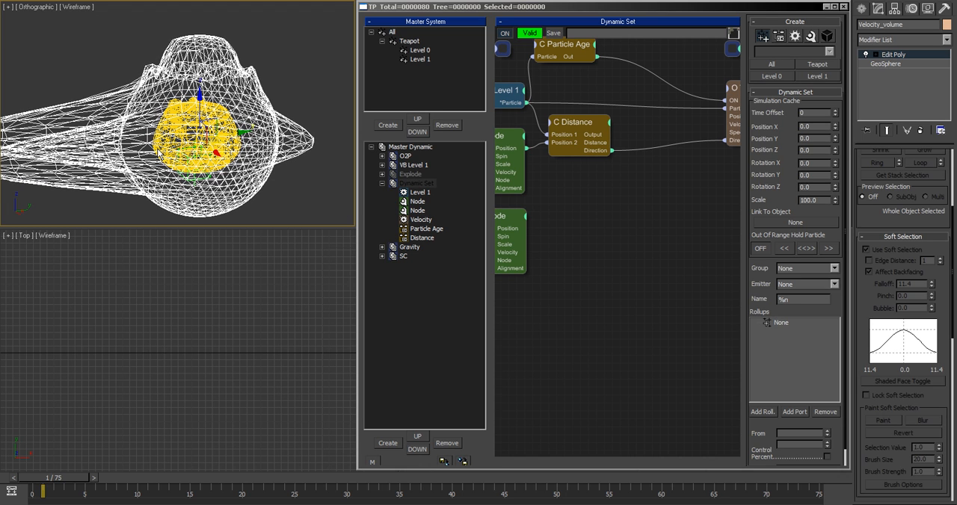
mouse_move(191, 174)
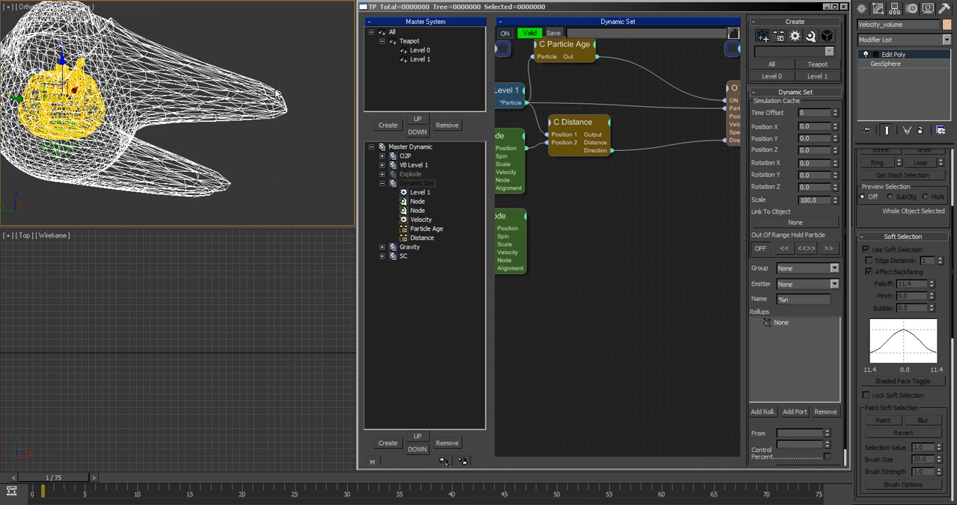
mouse_move(251, 78)
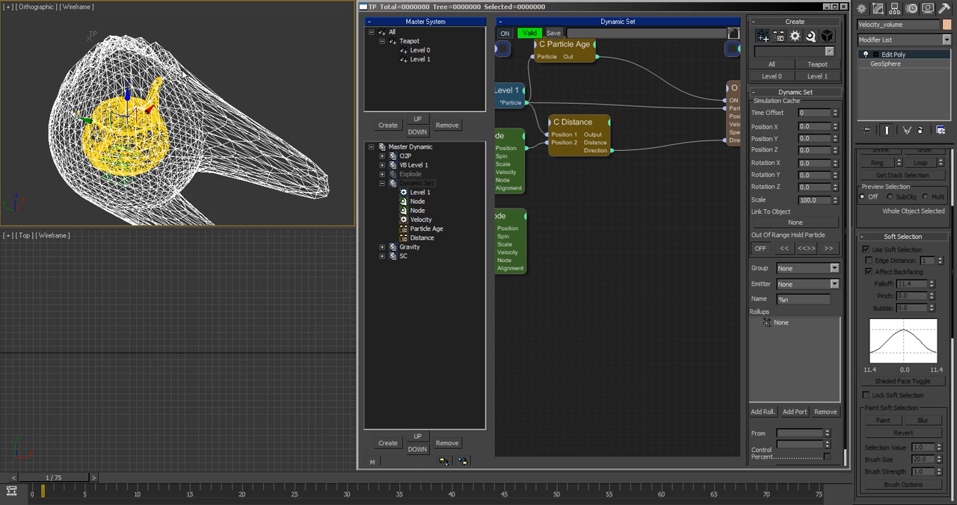
mouse_move(201, 75)
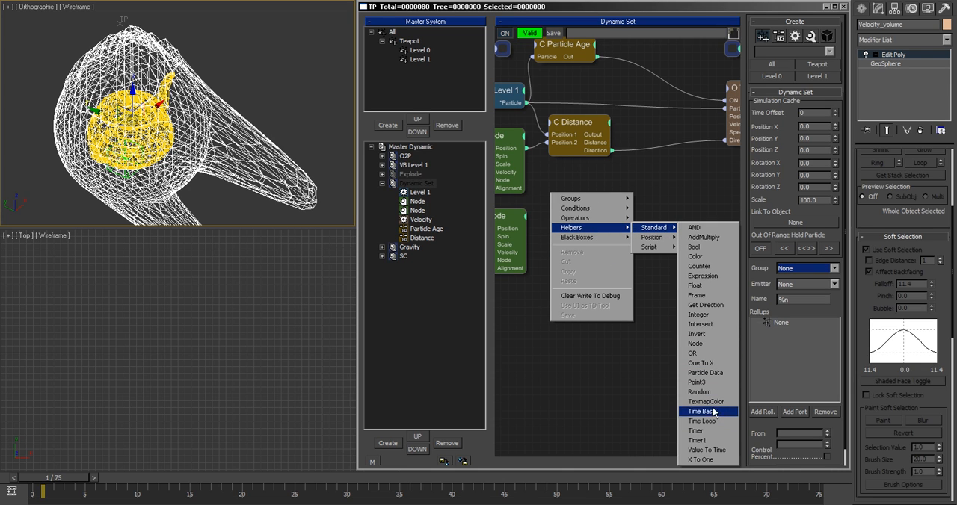
Add an Intersect helper with speed 1000 used as ray length
click(700, 323)
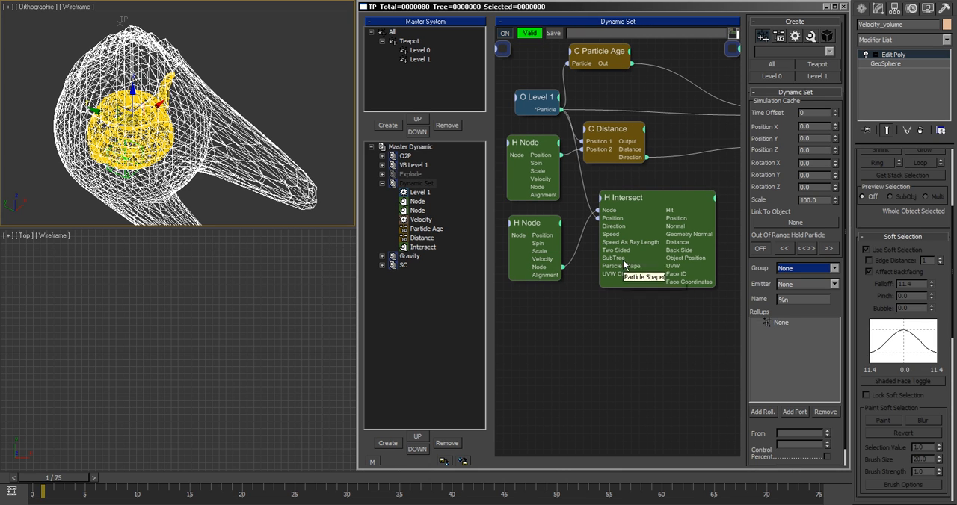
mouse_move(729, 202)
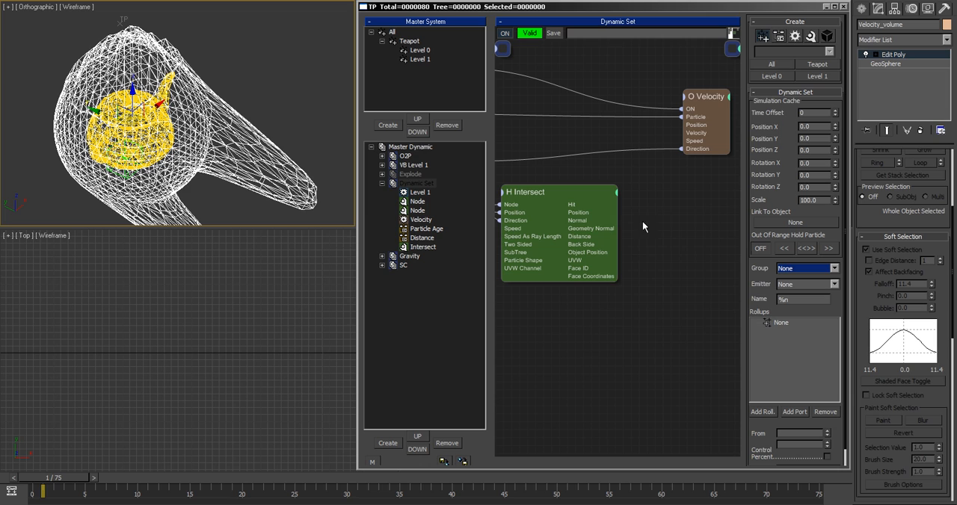
mouse_move(589, 245)
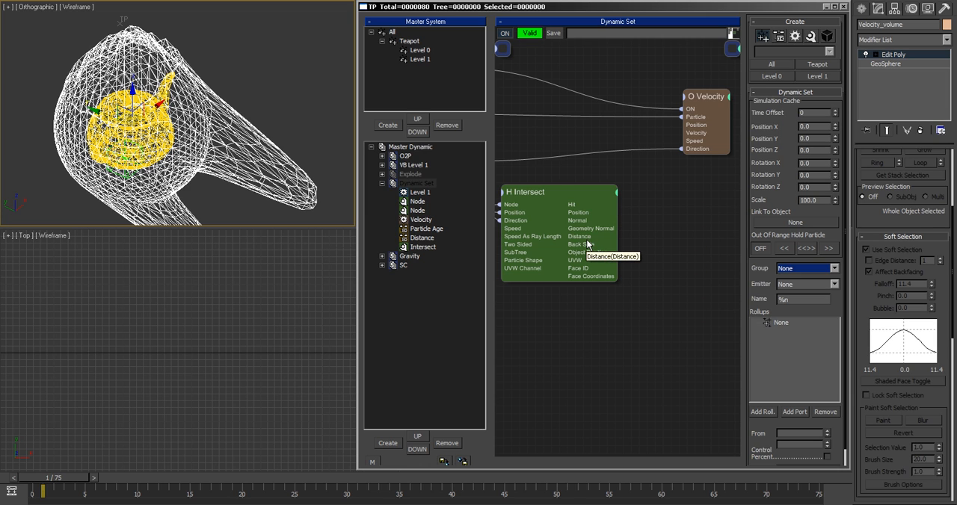
click(422, 248)
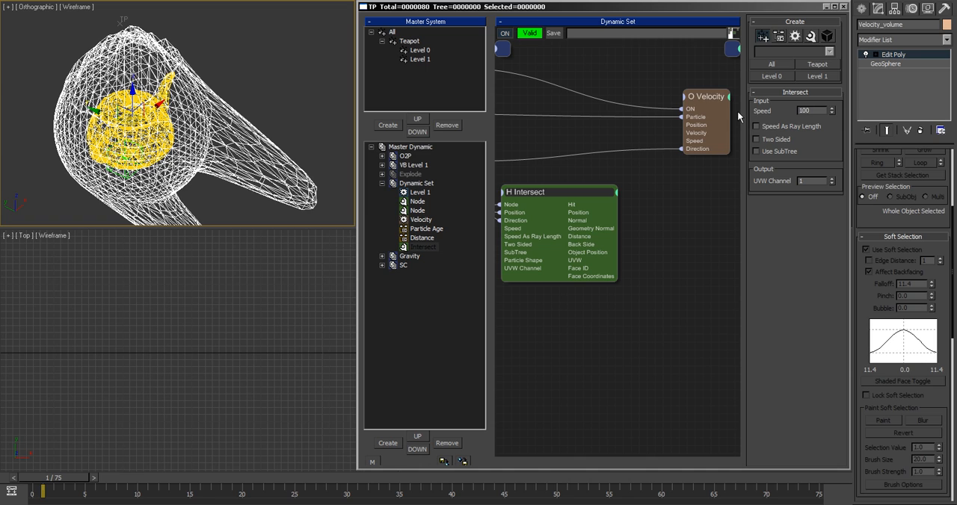
triple_click(808, 110)
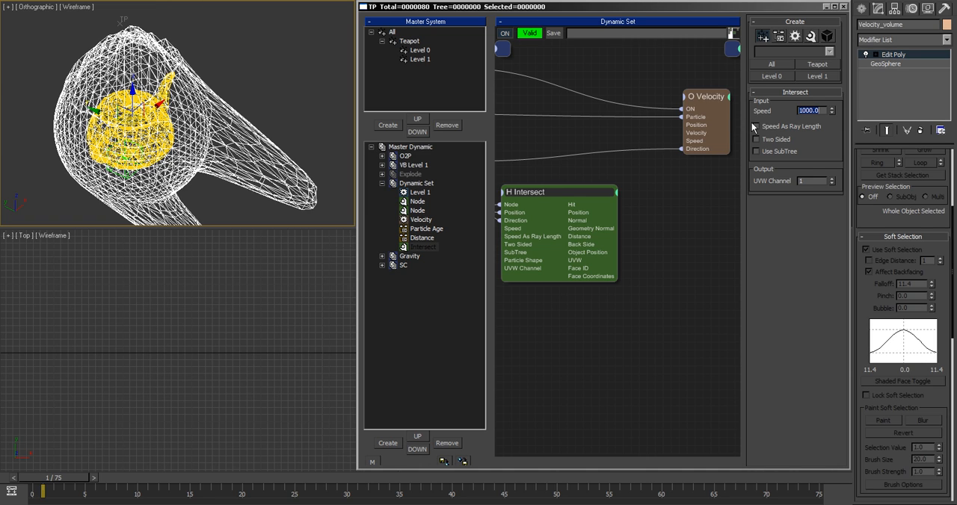
click(755, 126)
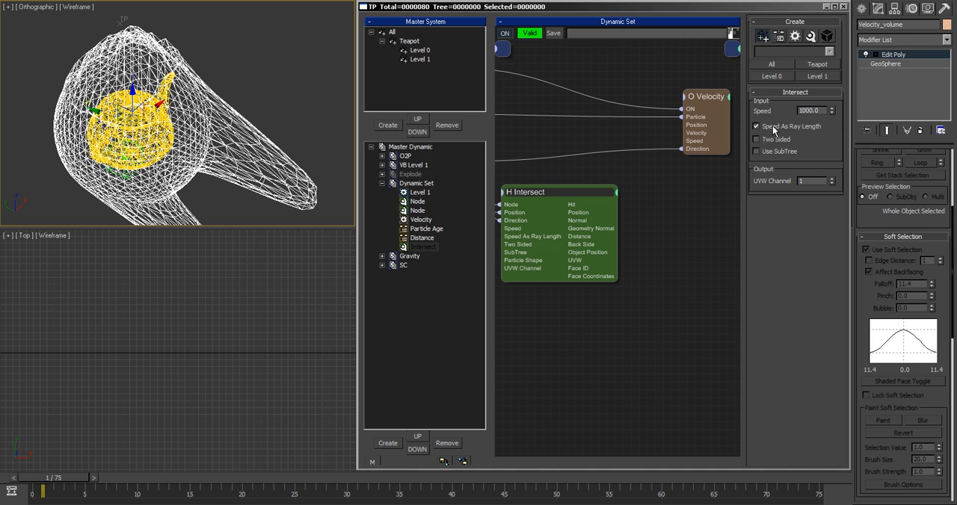
mouse_move(783, 140)
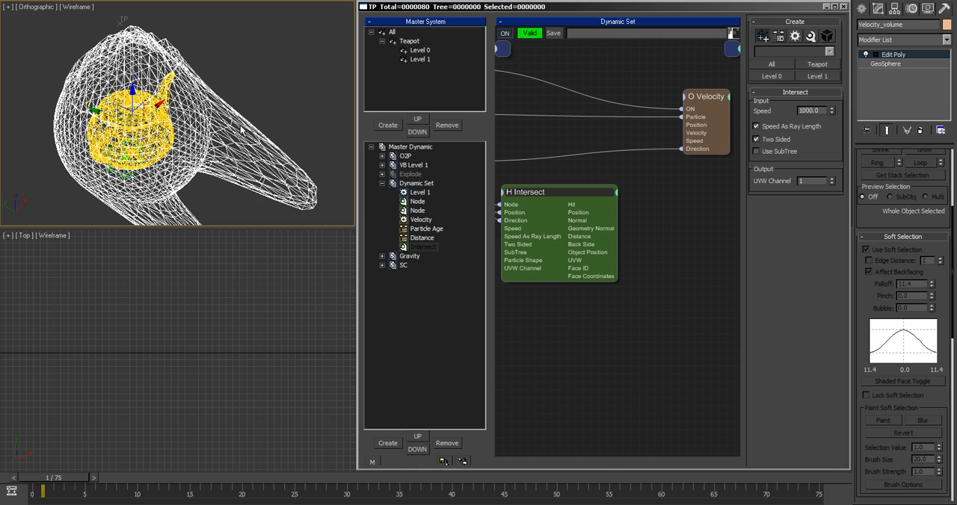
mouse_move(203, 52)
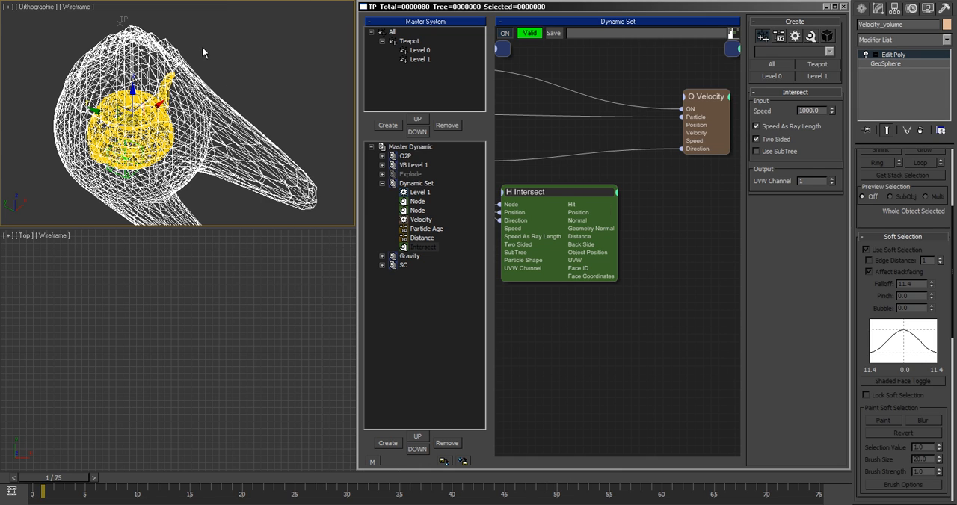
mouse_move(702, 231)
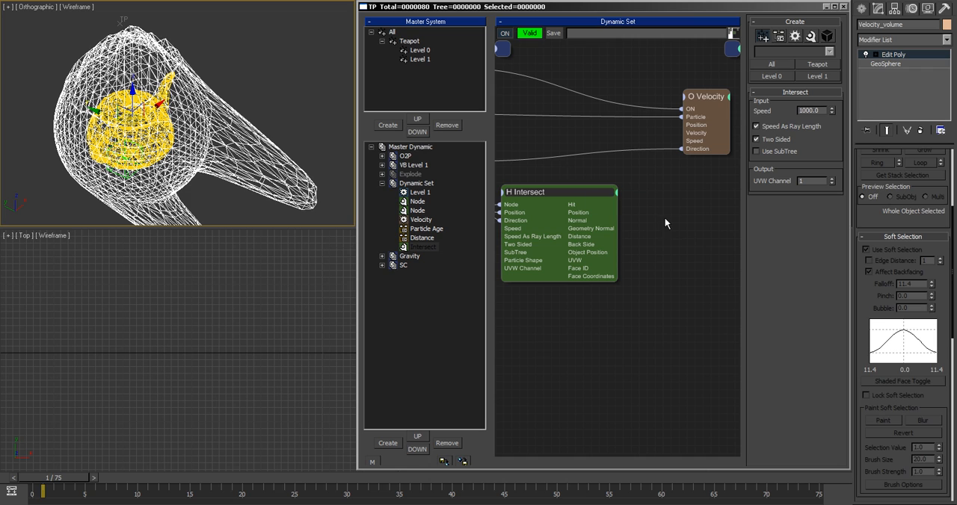
Add a Float helper renamed 'offset' and a second multiplier Float between Intersect and Velocity
click(415, 183)
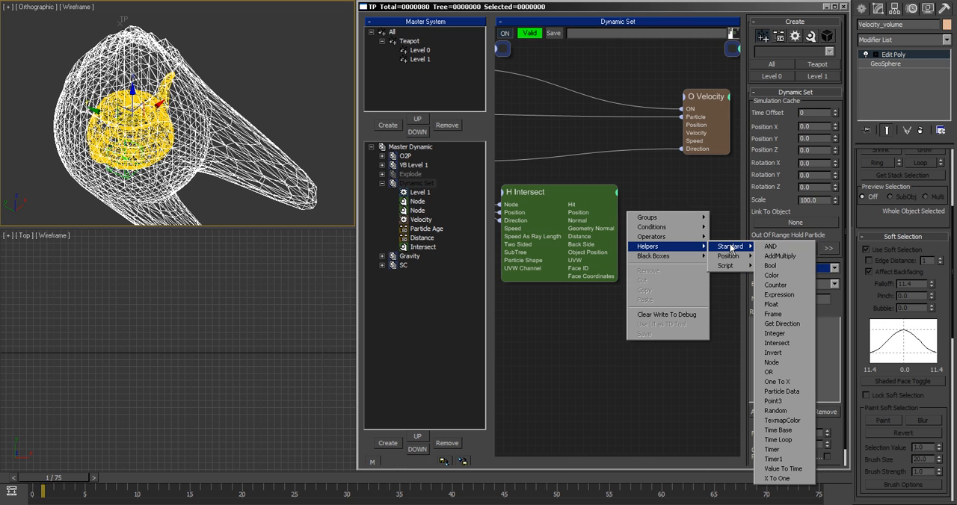
click(769, 305)
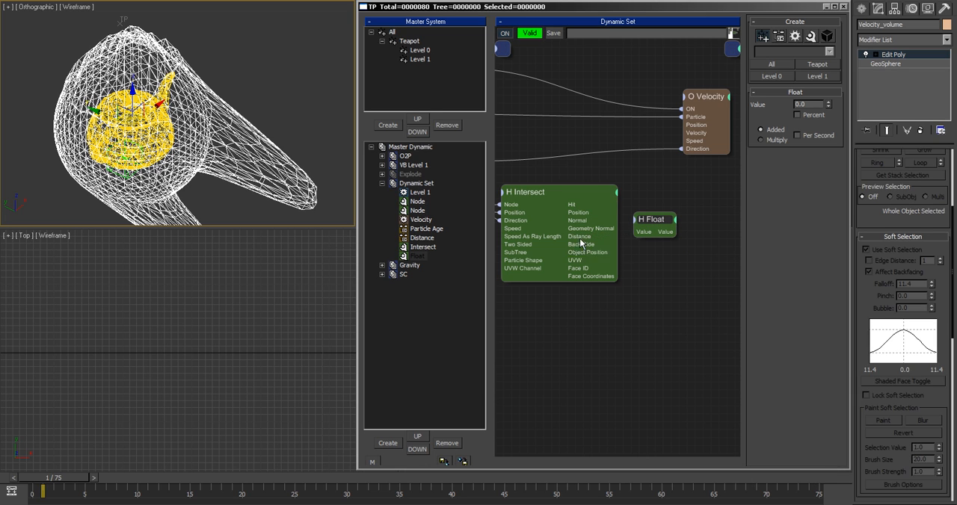
click(417, 256)
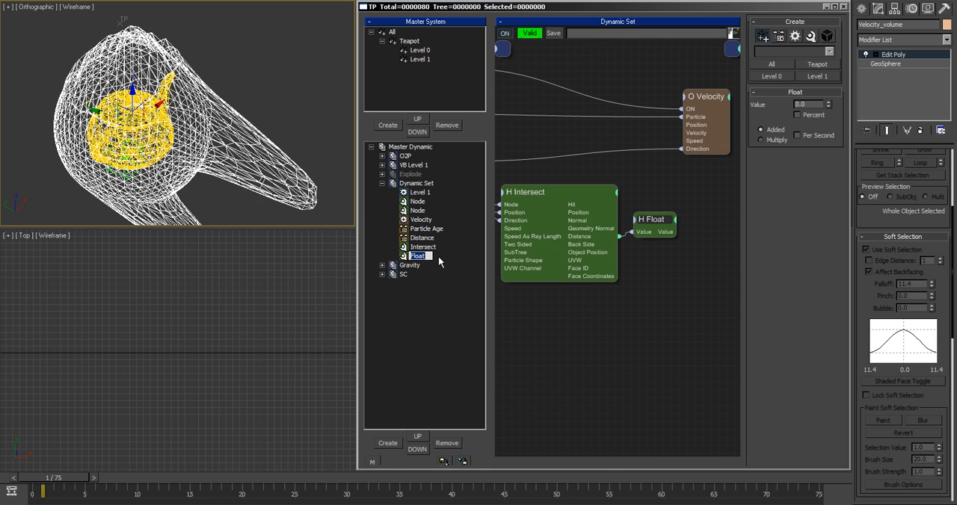
double_click(417, 256)
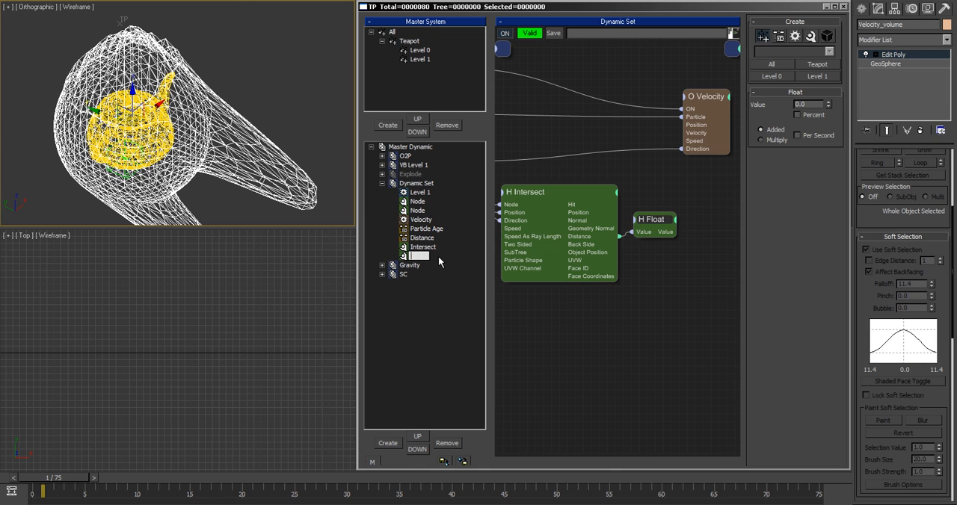
text(offset)
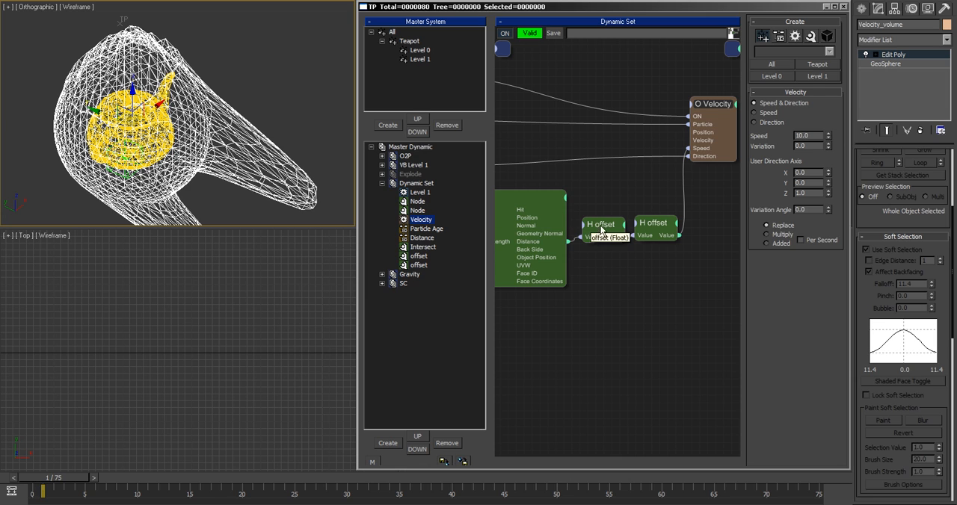
click(419, 265)
text(multiplier)
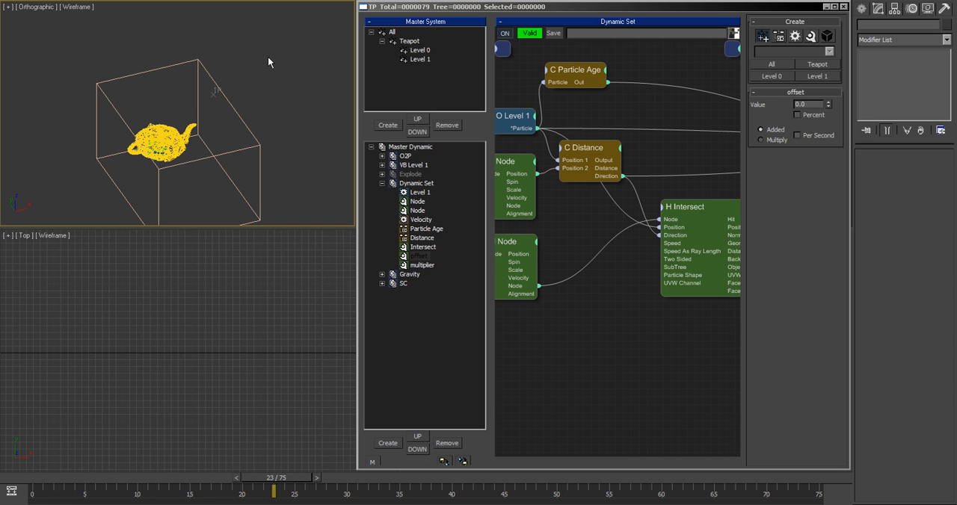
Enable Multiply on the multiplier node and scrub playback to watch fragments burst outward
drag(274, 490, 179, 491)
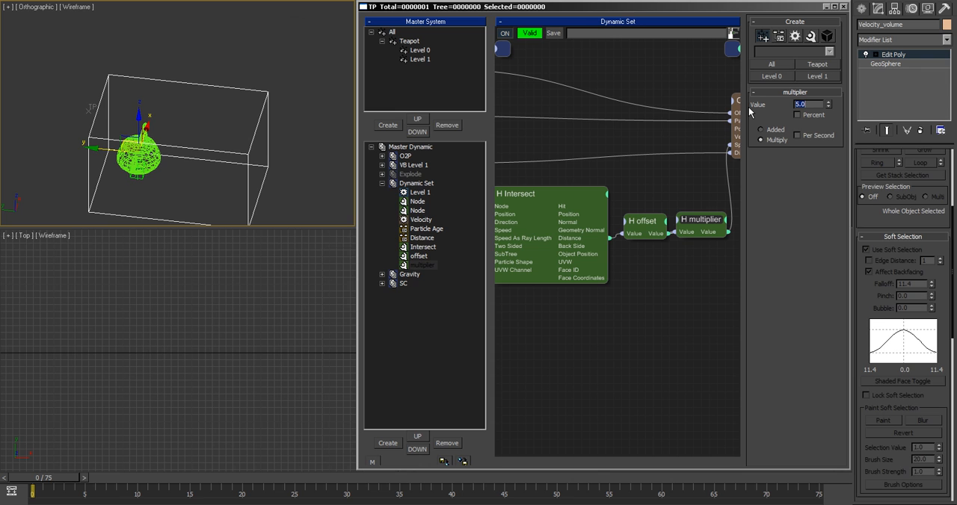
click(83, 478)
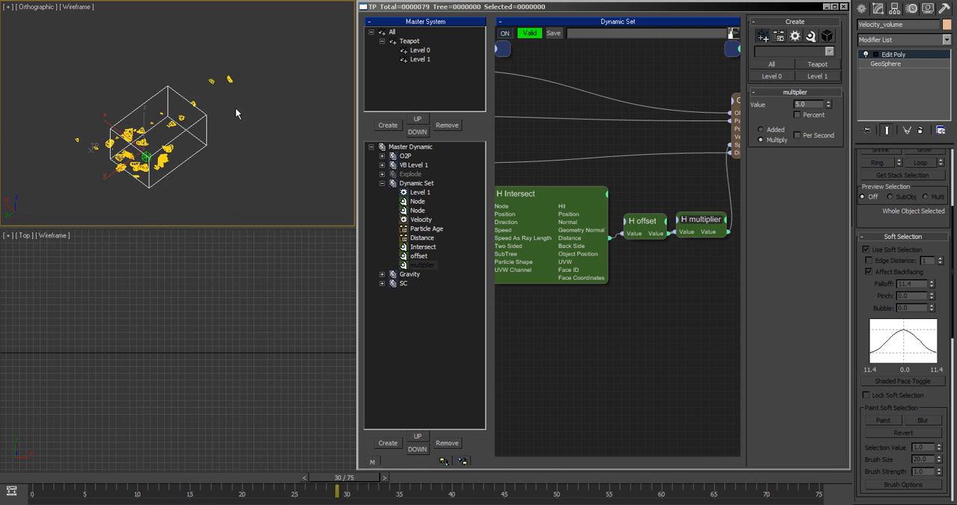
drag(336, 493, 221, 493)
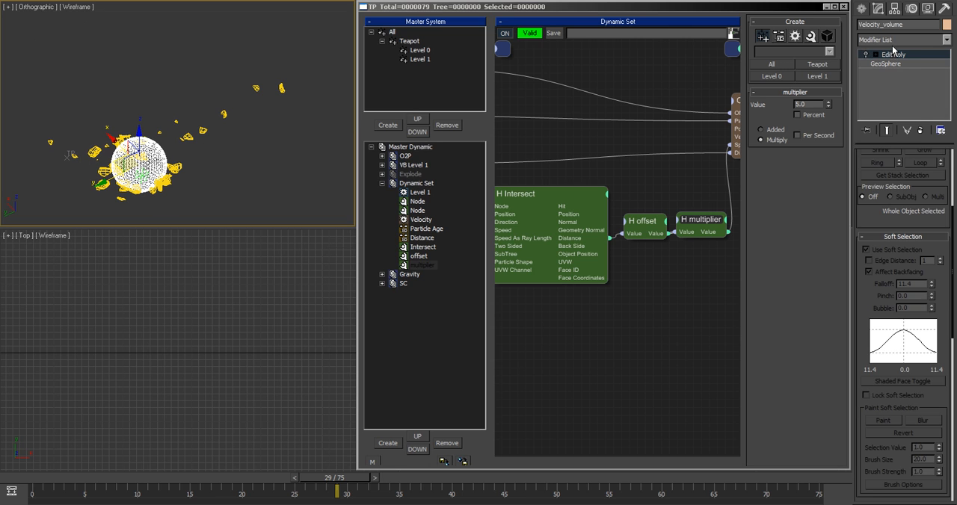
Select the velocity_volume sphere's vertices with Edit Poly to flatten it into a sculpted disc
click(900, 39)
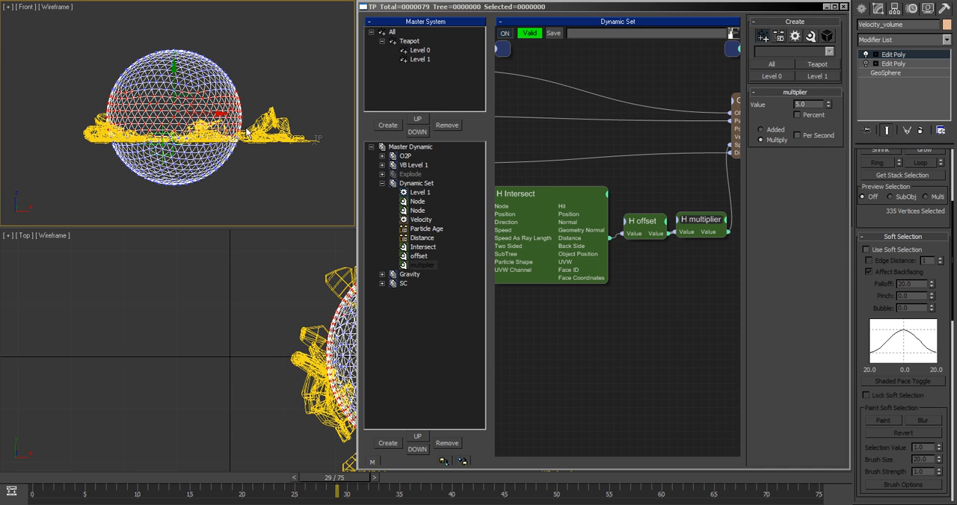
click(870, 248)
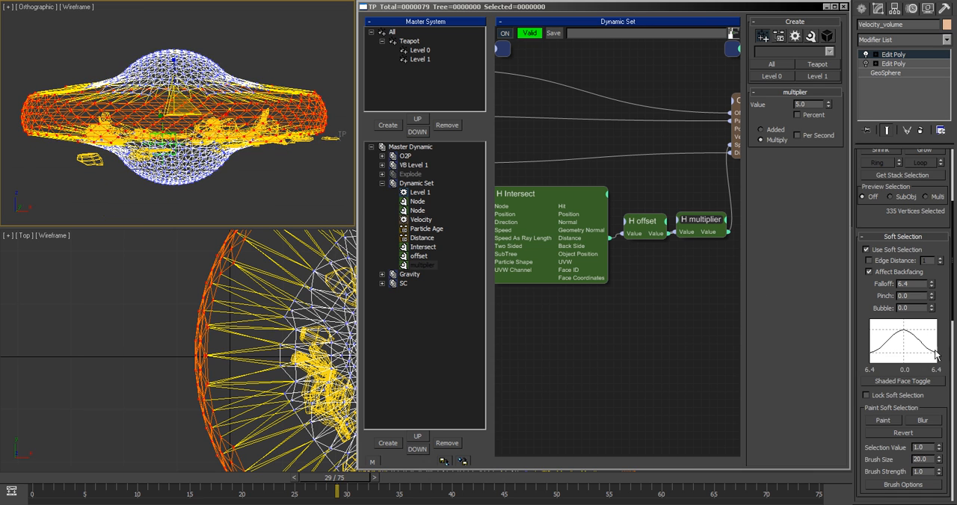
scroll(down, 3)
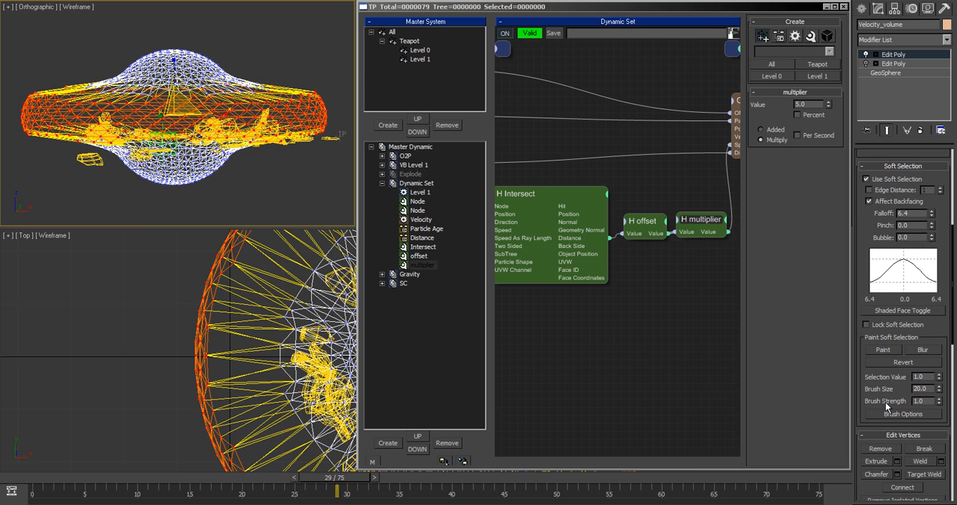
scroll(down, 3)
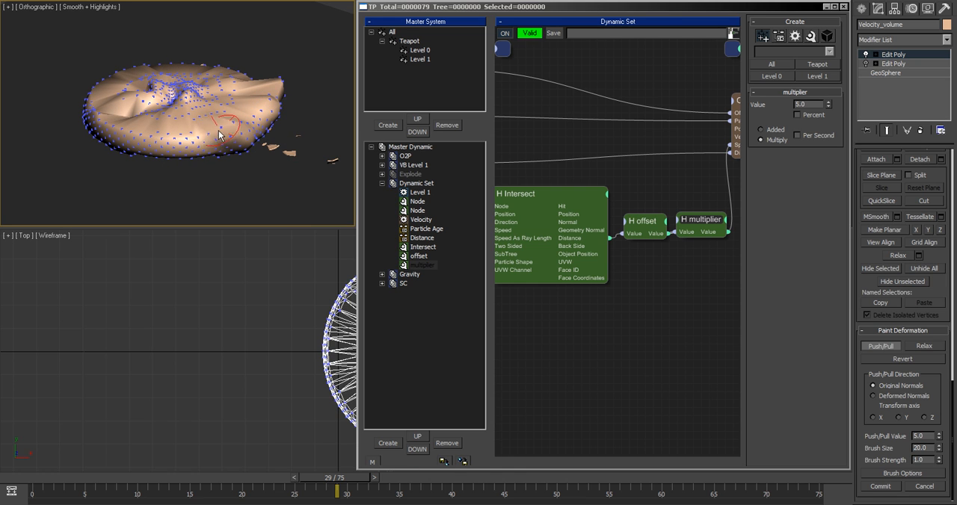
Scrub back to around frame 6 to view the fragments bursting from the volume
drag(222, 135, 102, 122)
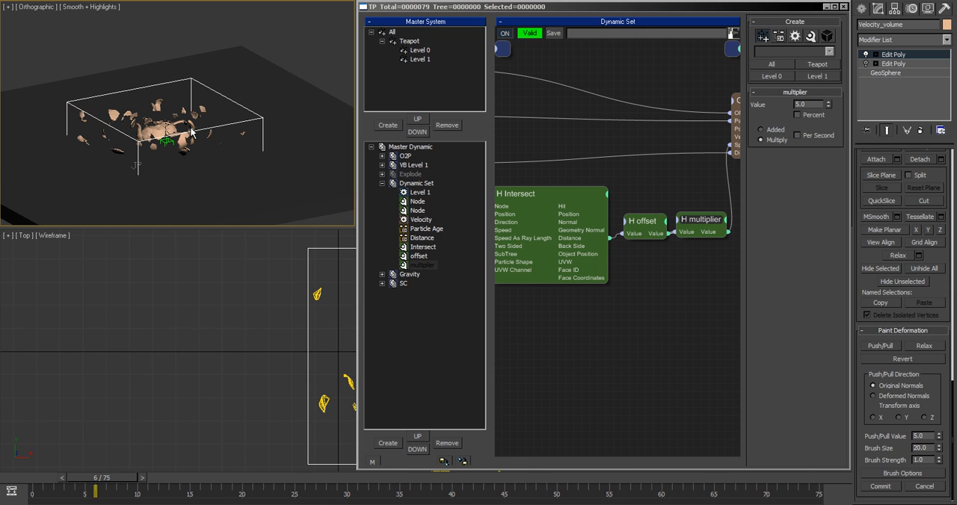
Edit the offset Float node's Value and compare fragment spread against the velocity mesh
click(419, 256)
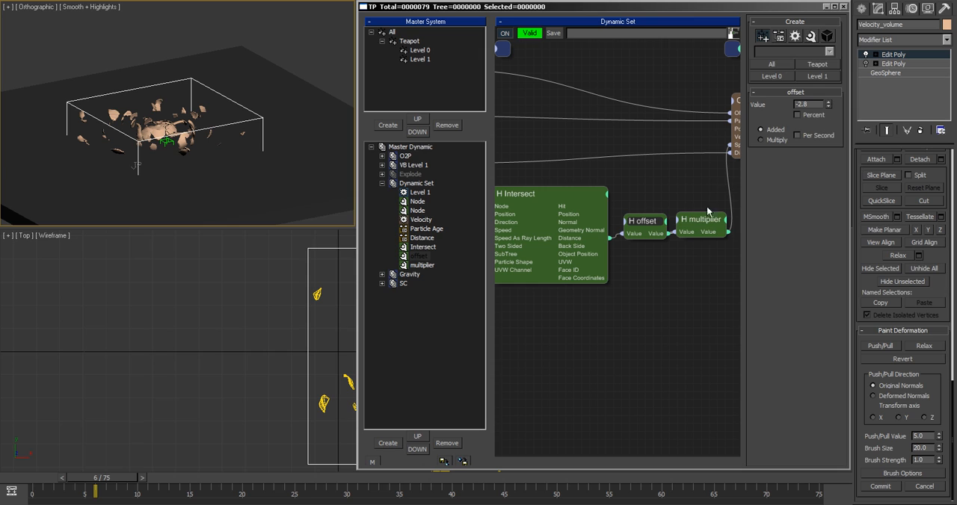
mouse_move(652, 223)
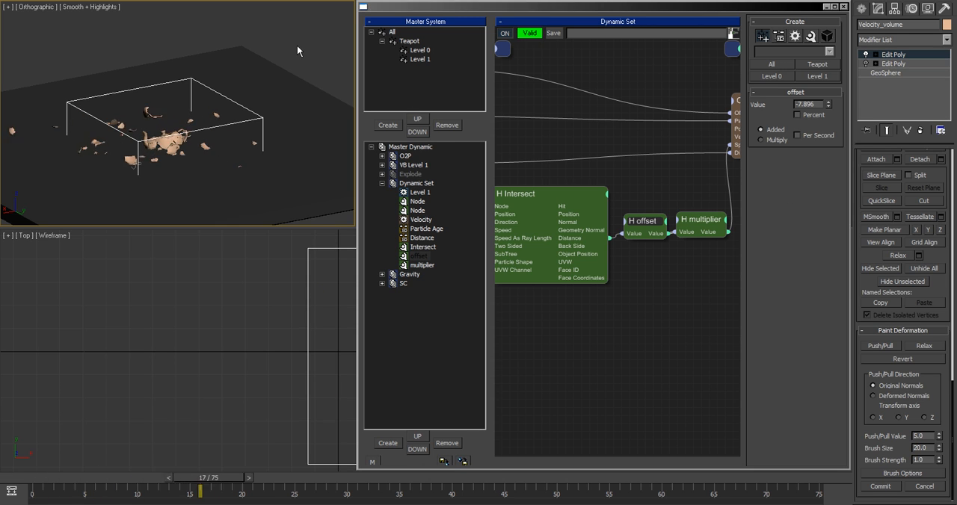
click(12, 478)
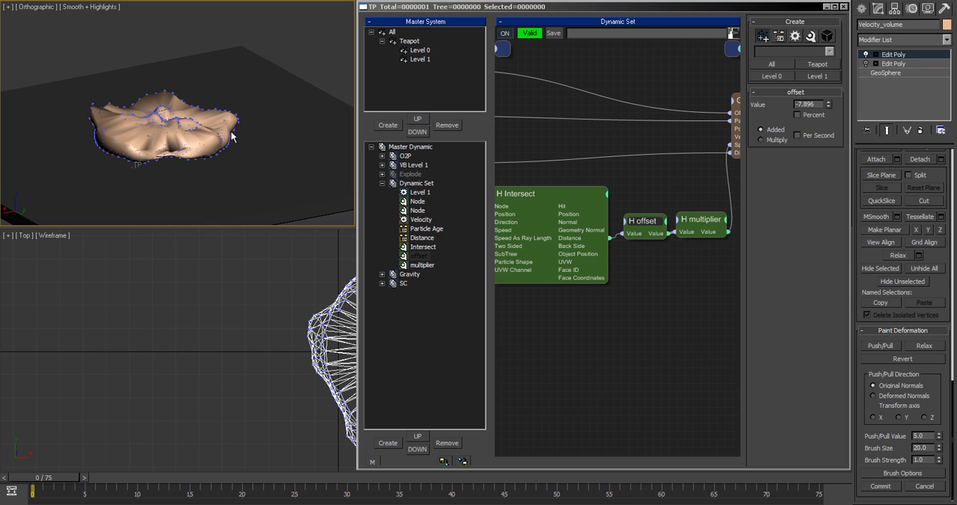
mouse_move(228, 99)
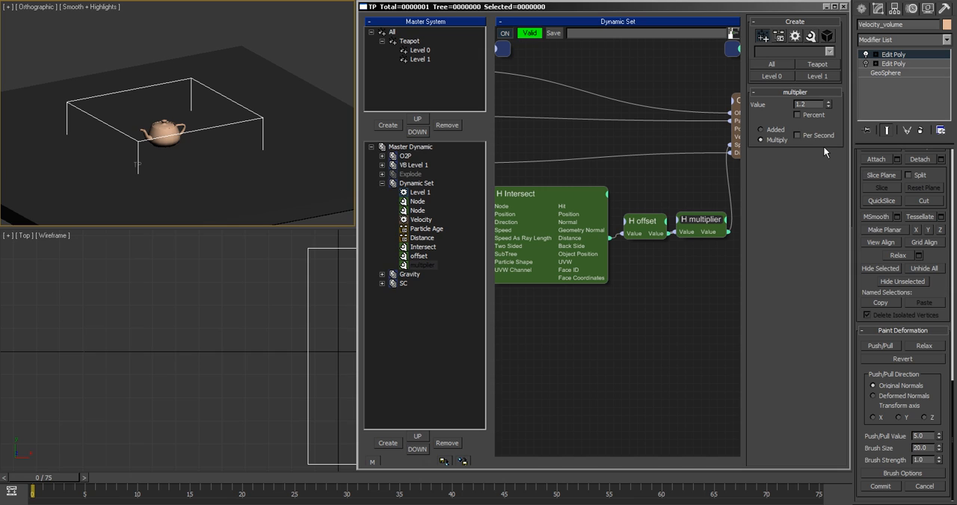
mouse_move(299, 109)
text(7)
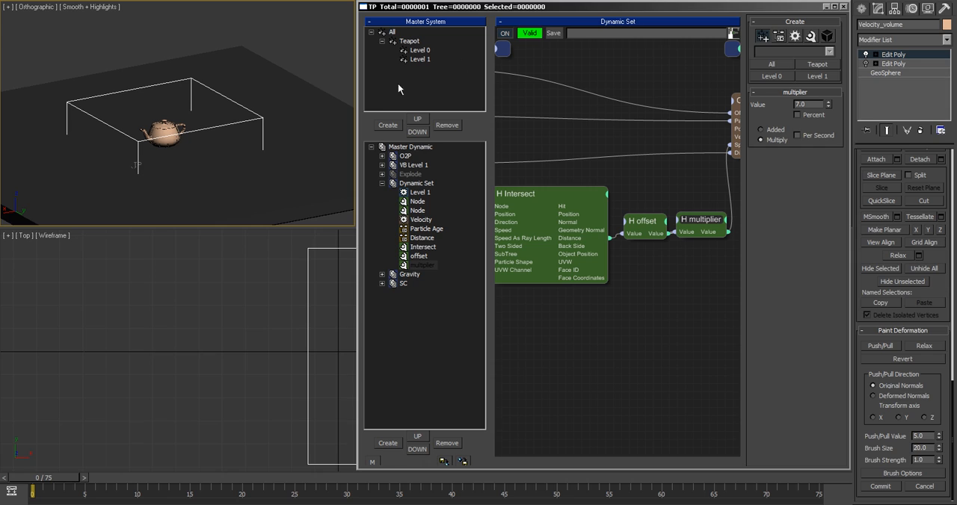
mouse_move(313, 103)
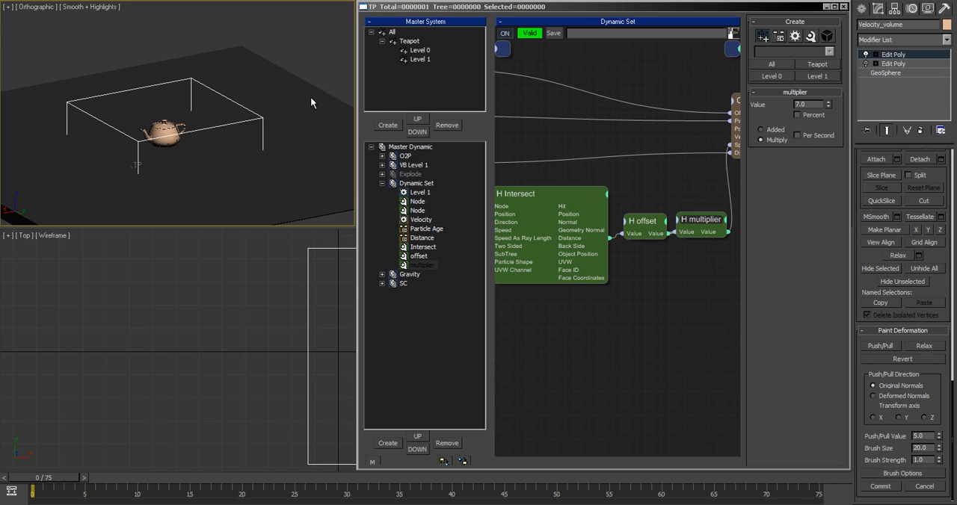